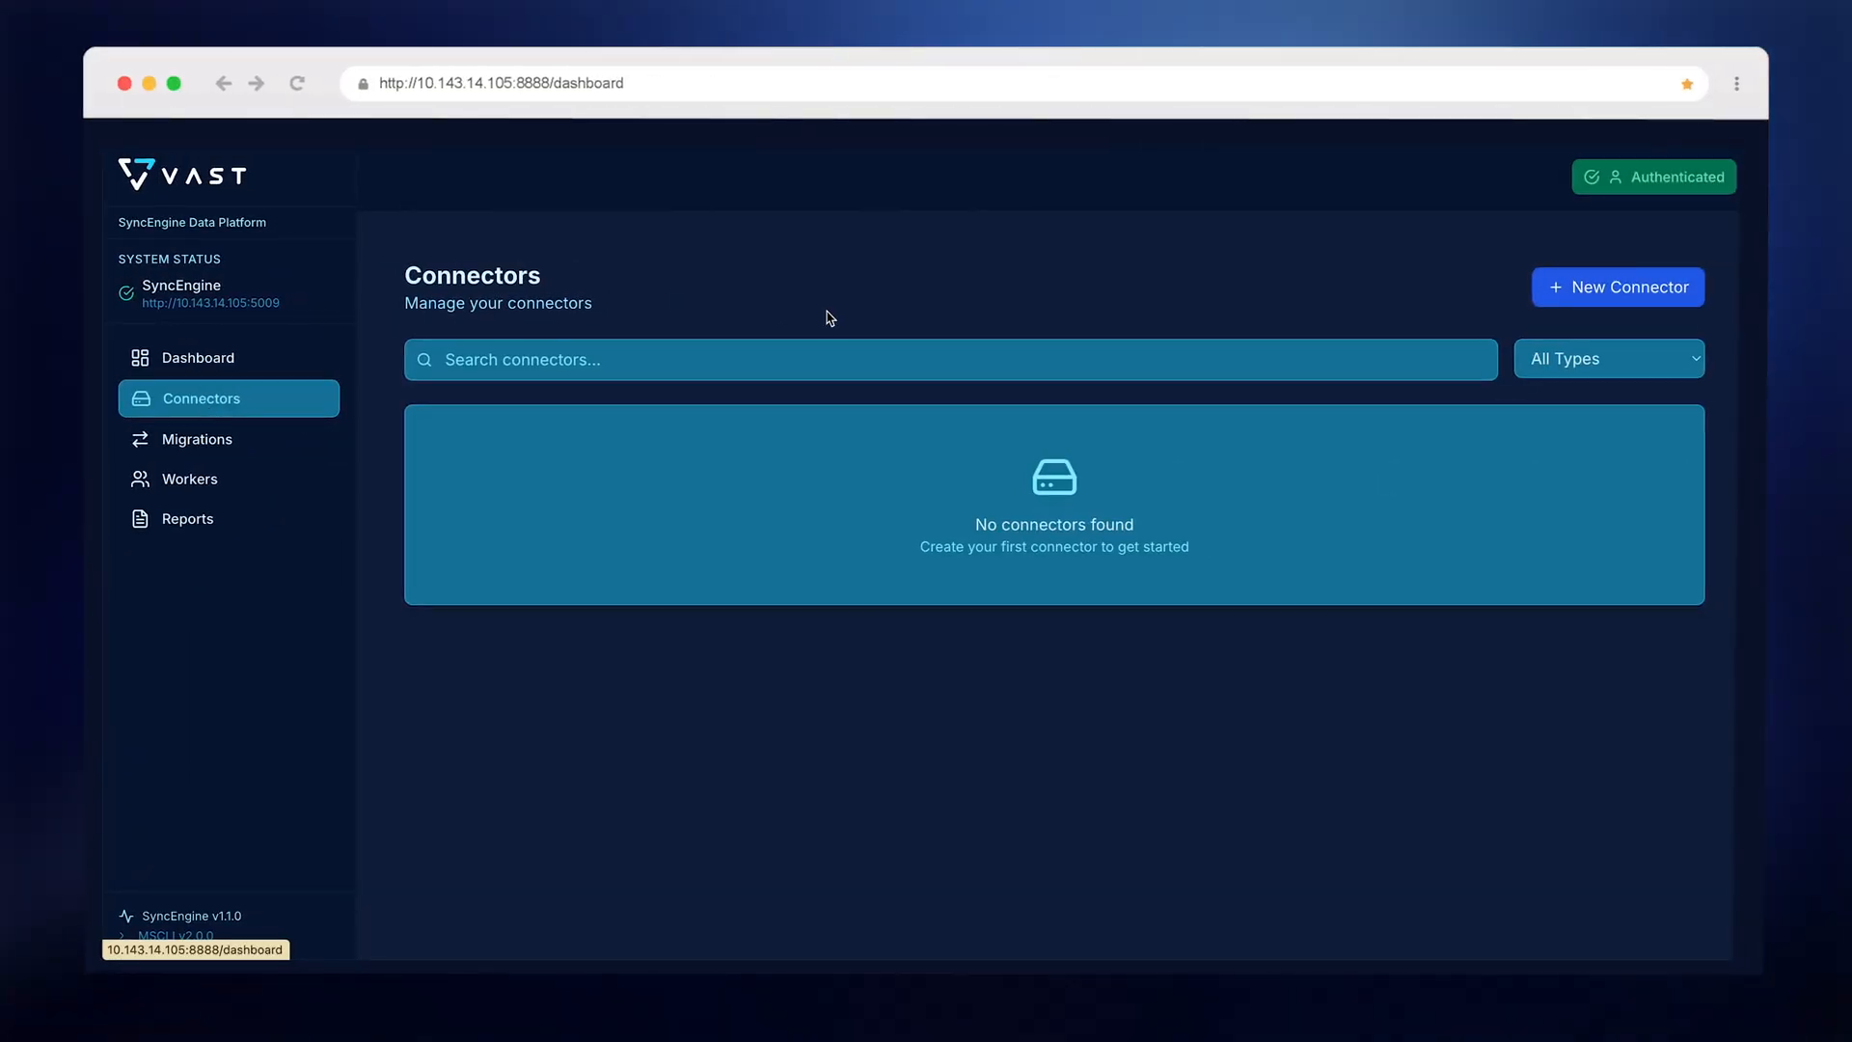
left_click(1618, 287)
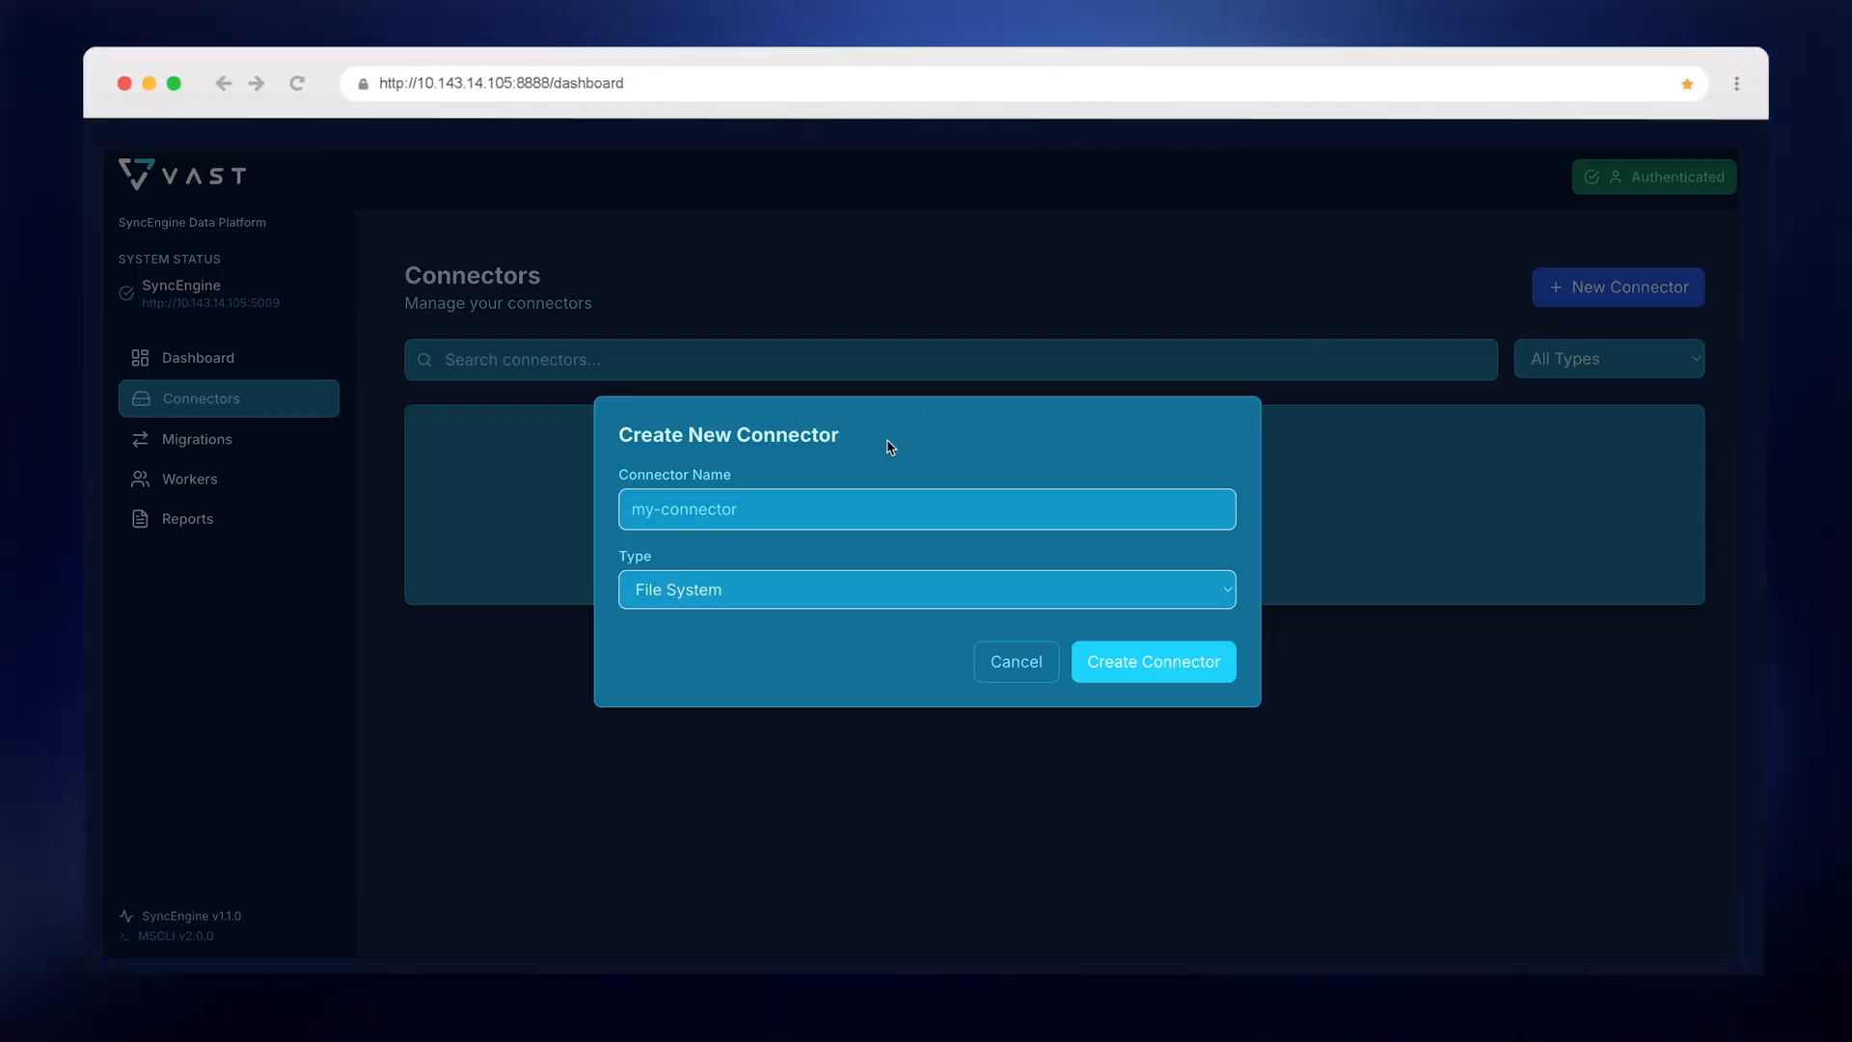
type("old-opensource-s3-data")
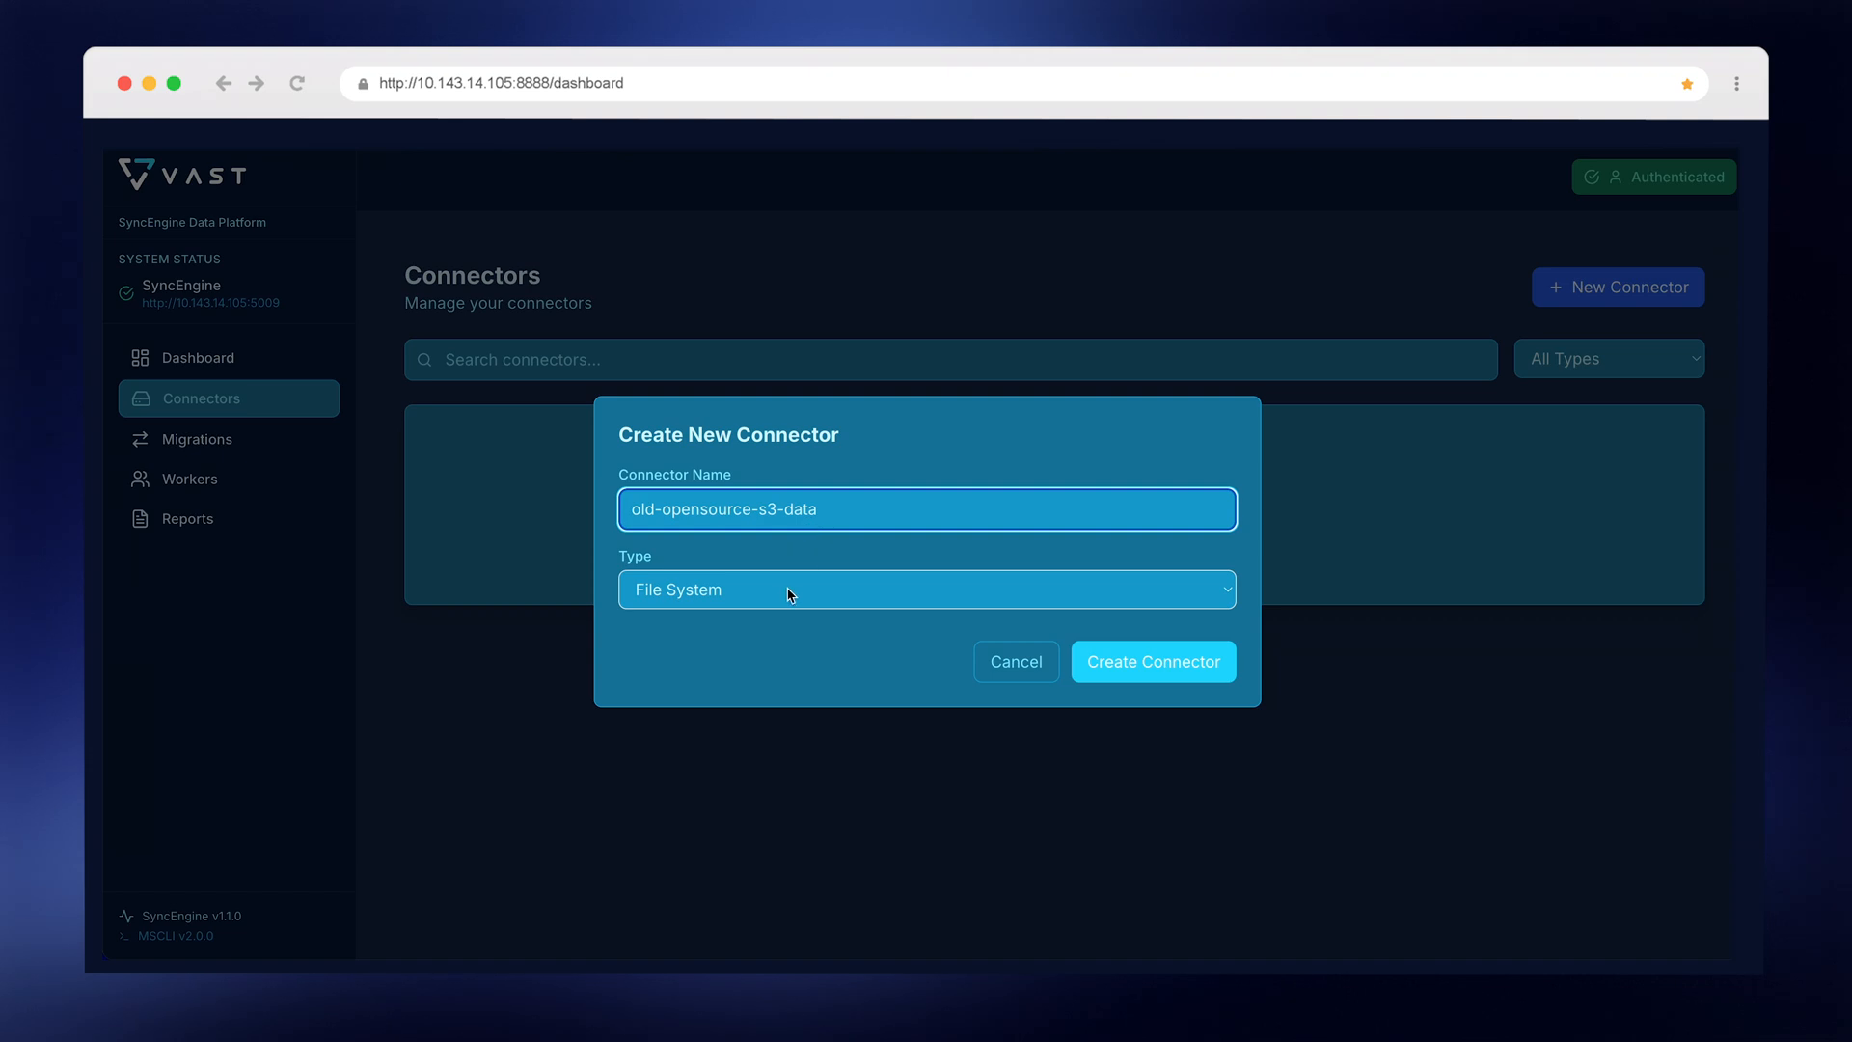
left_click(927, 590)
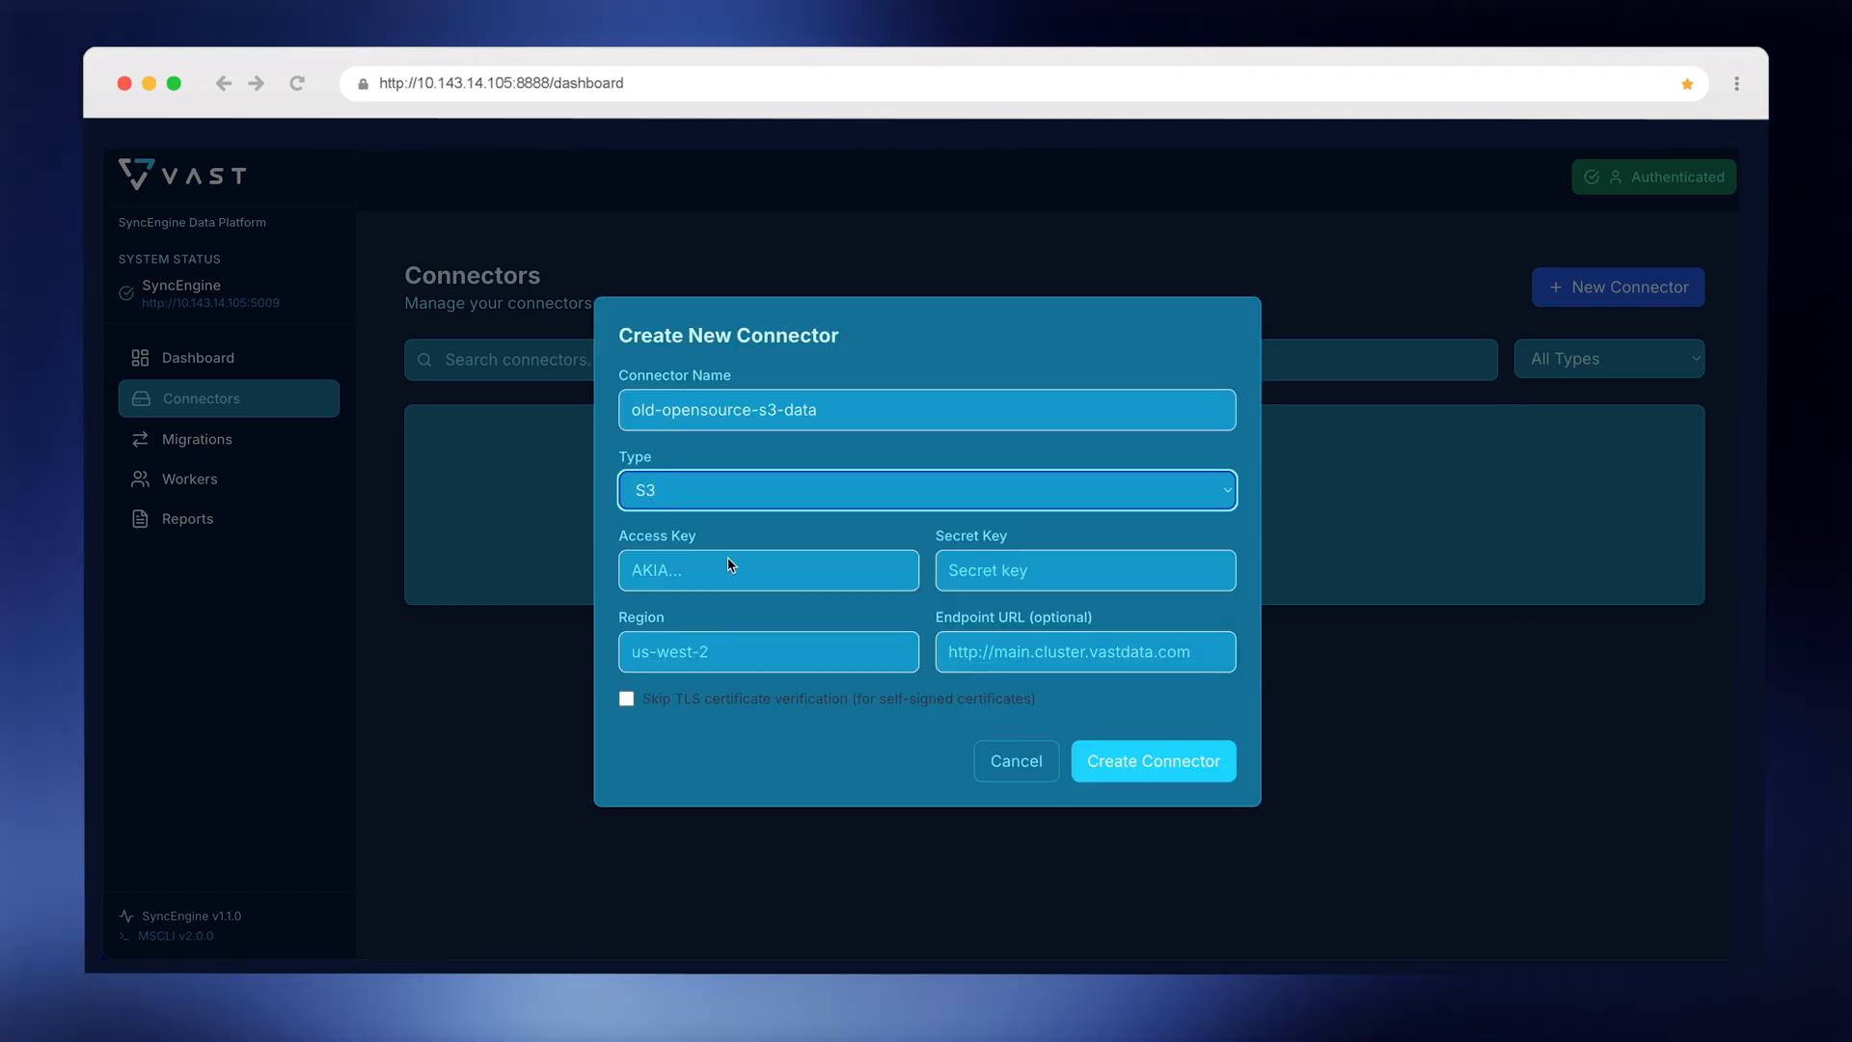
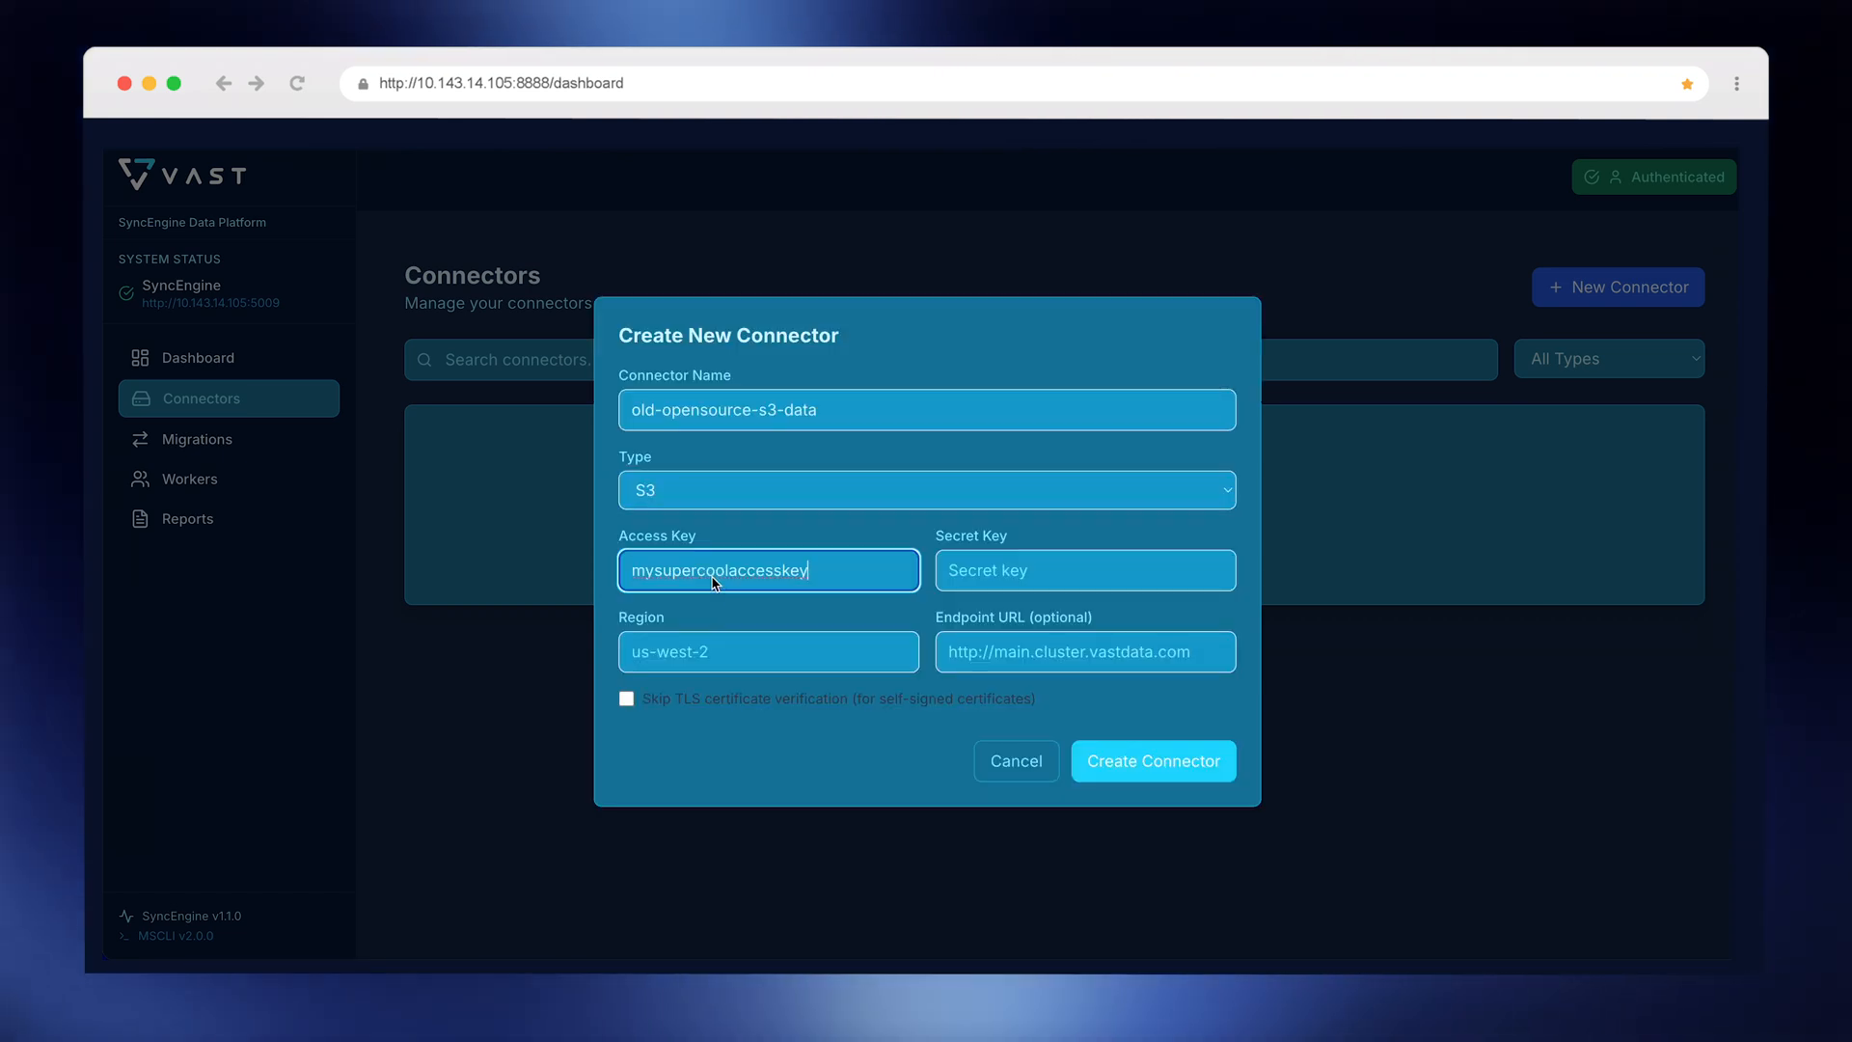
left_click(1034, 570)
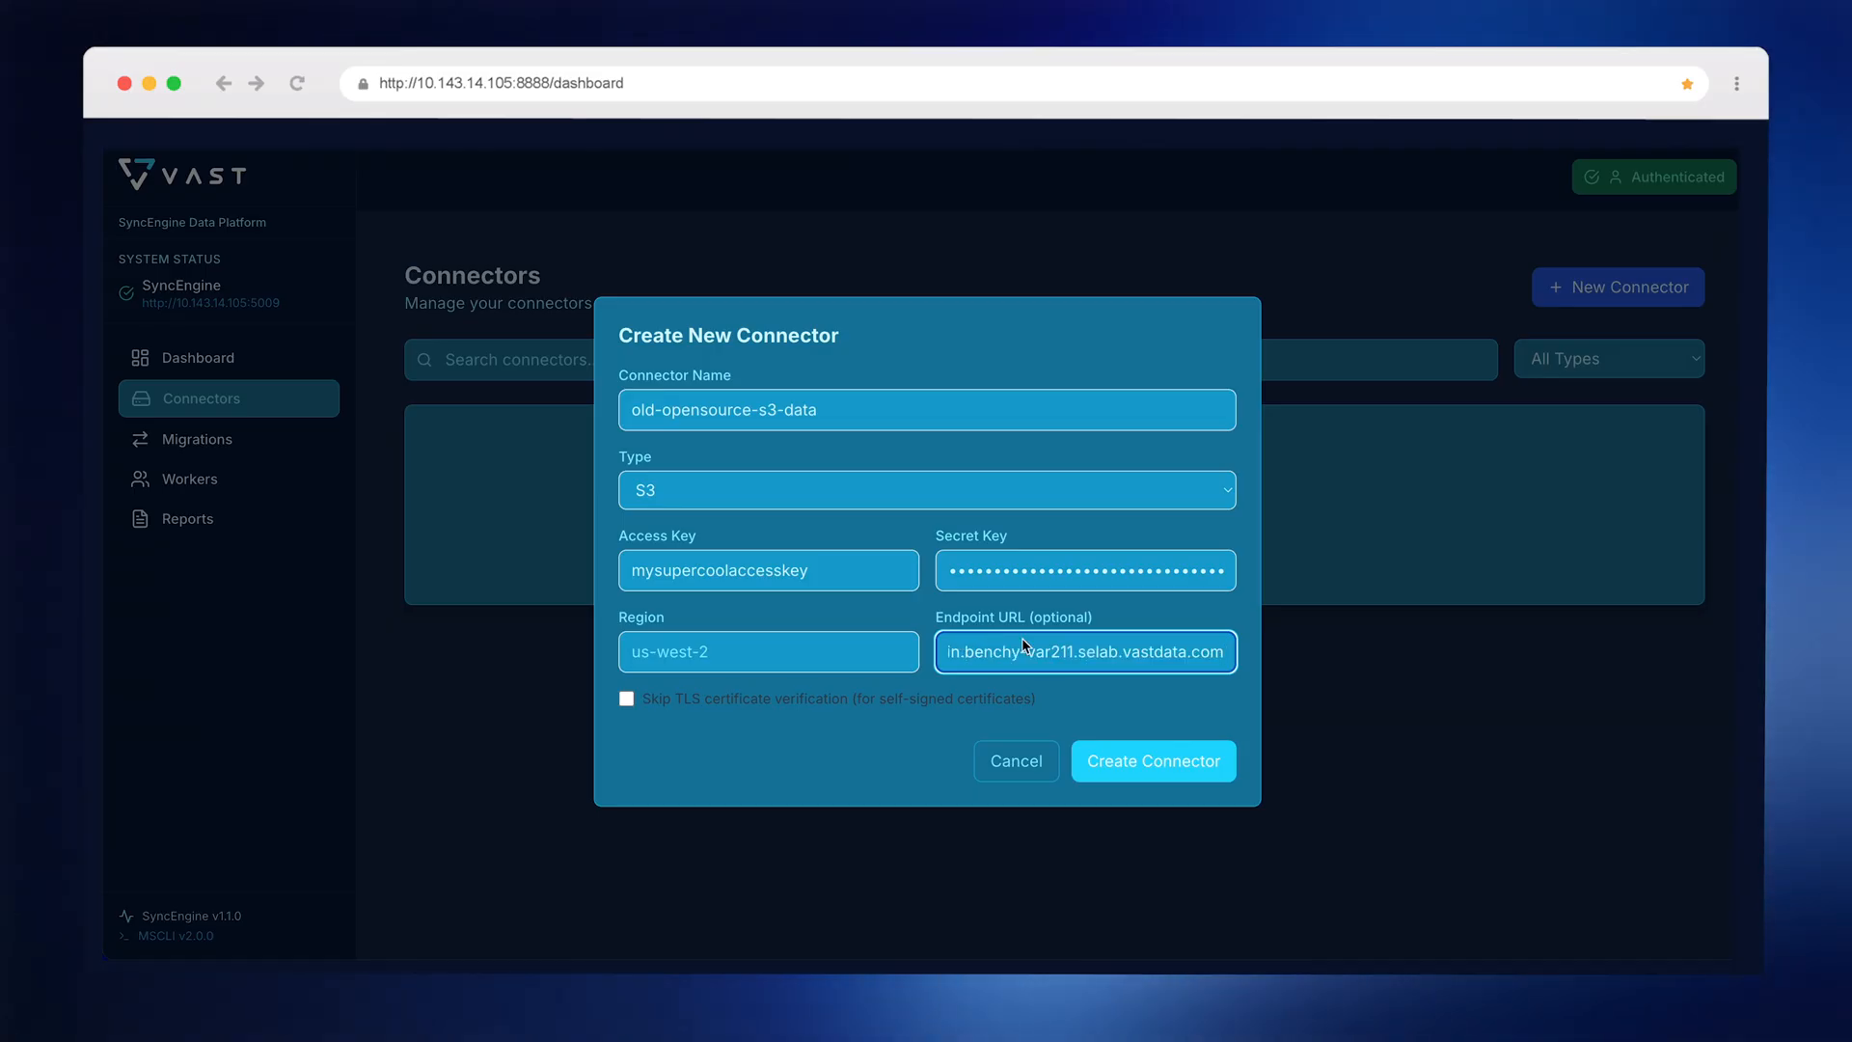
left_click(1154, 760)
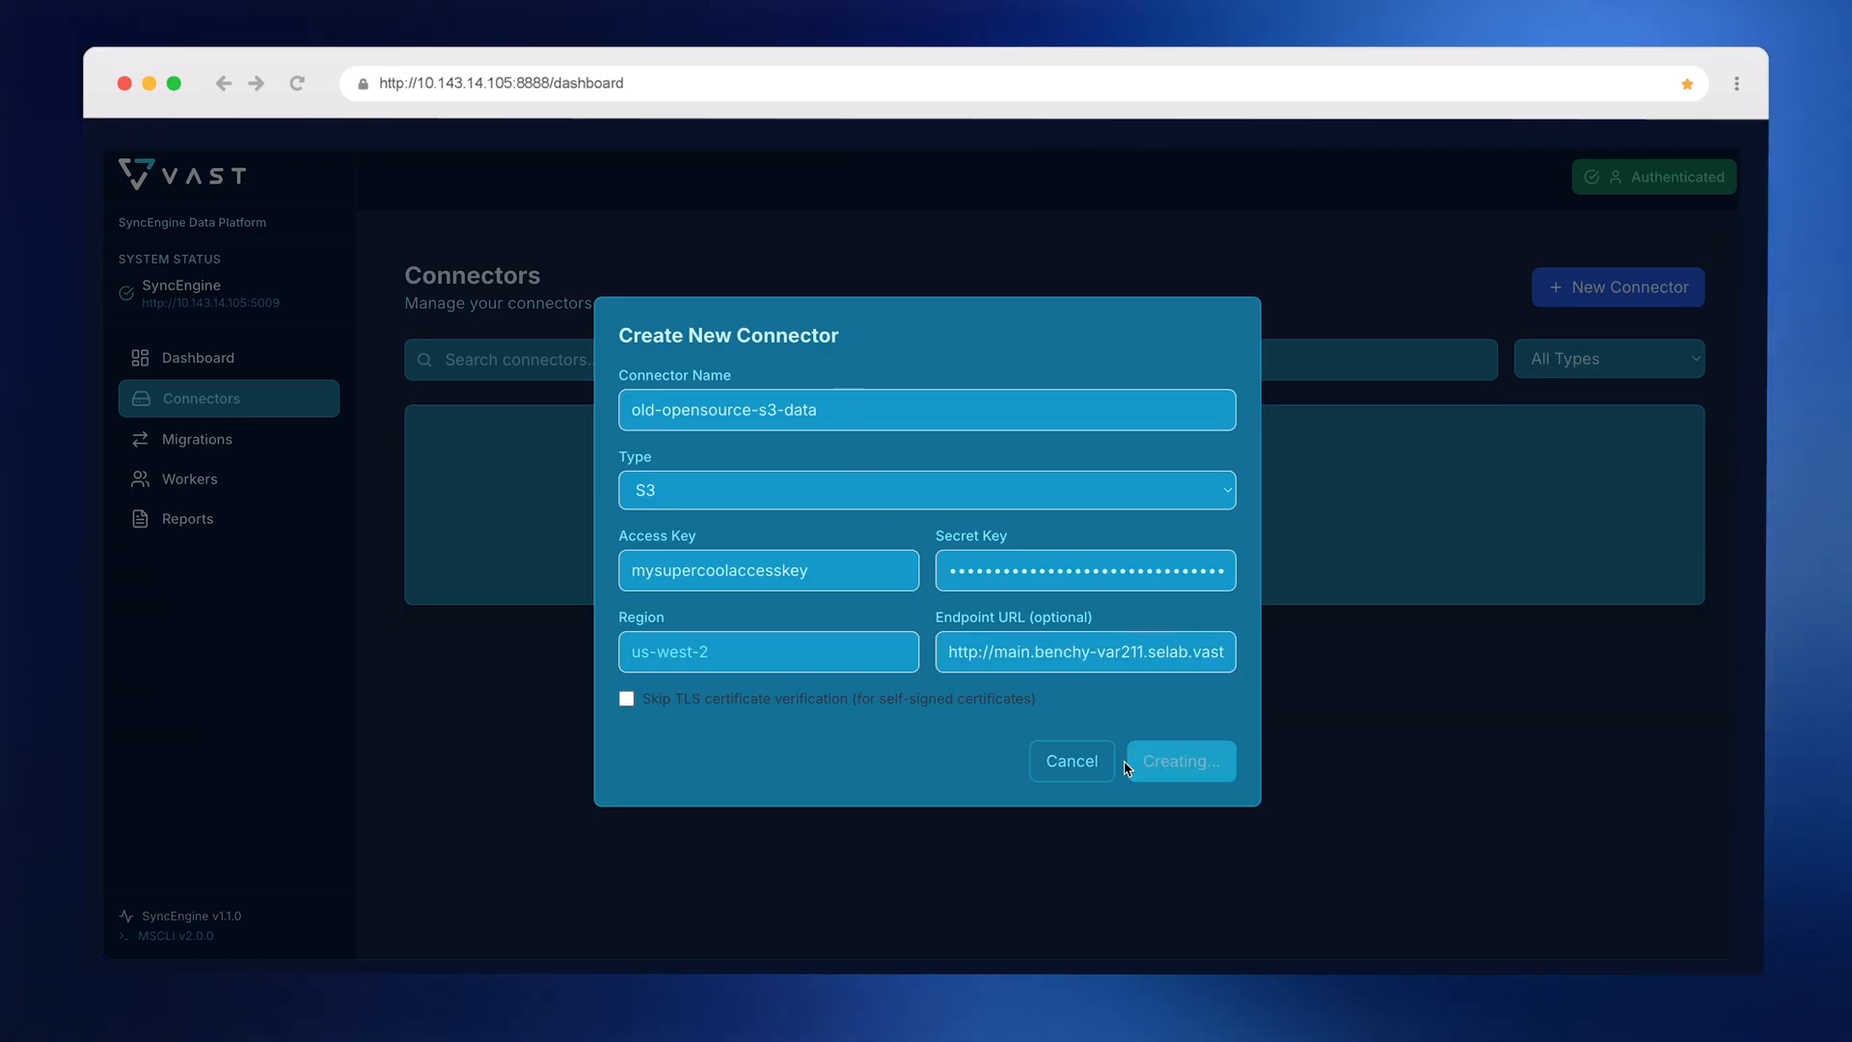
left_click(1181, 761)
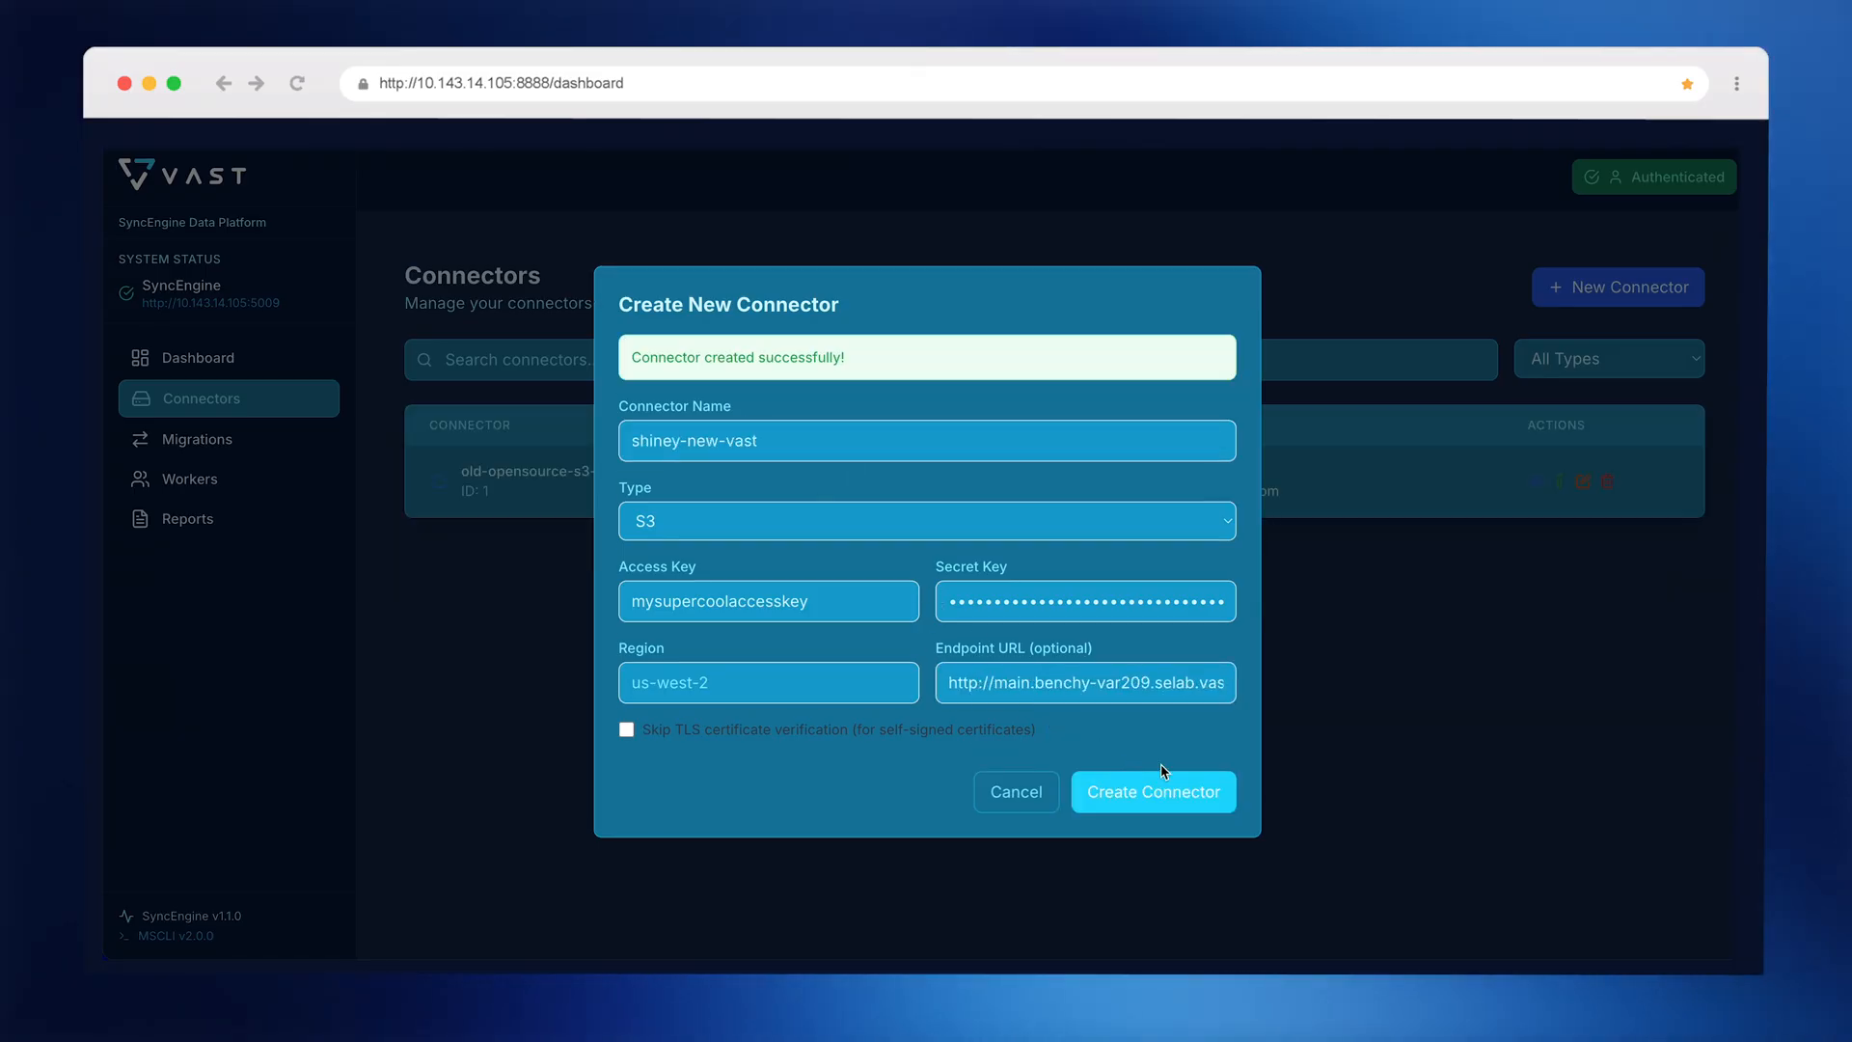
Create the shiney-new-vast connector
left_click(1153, 792)
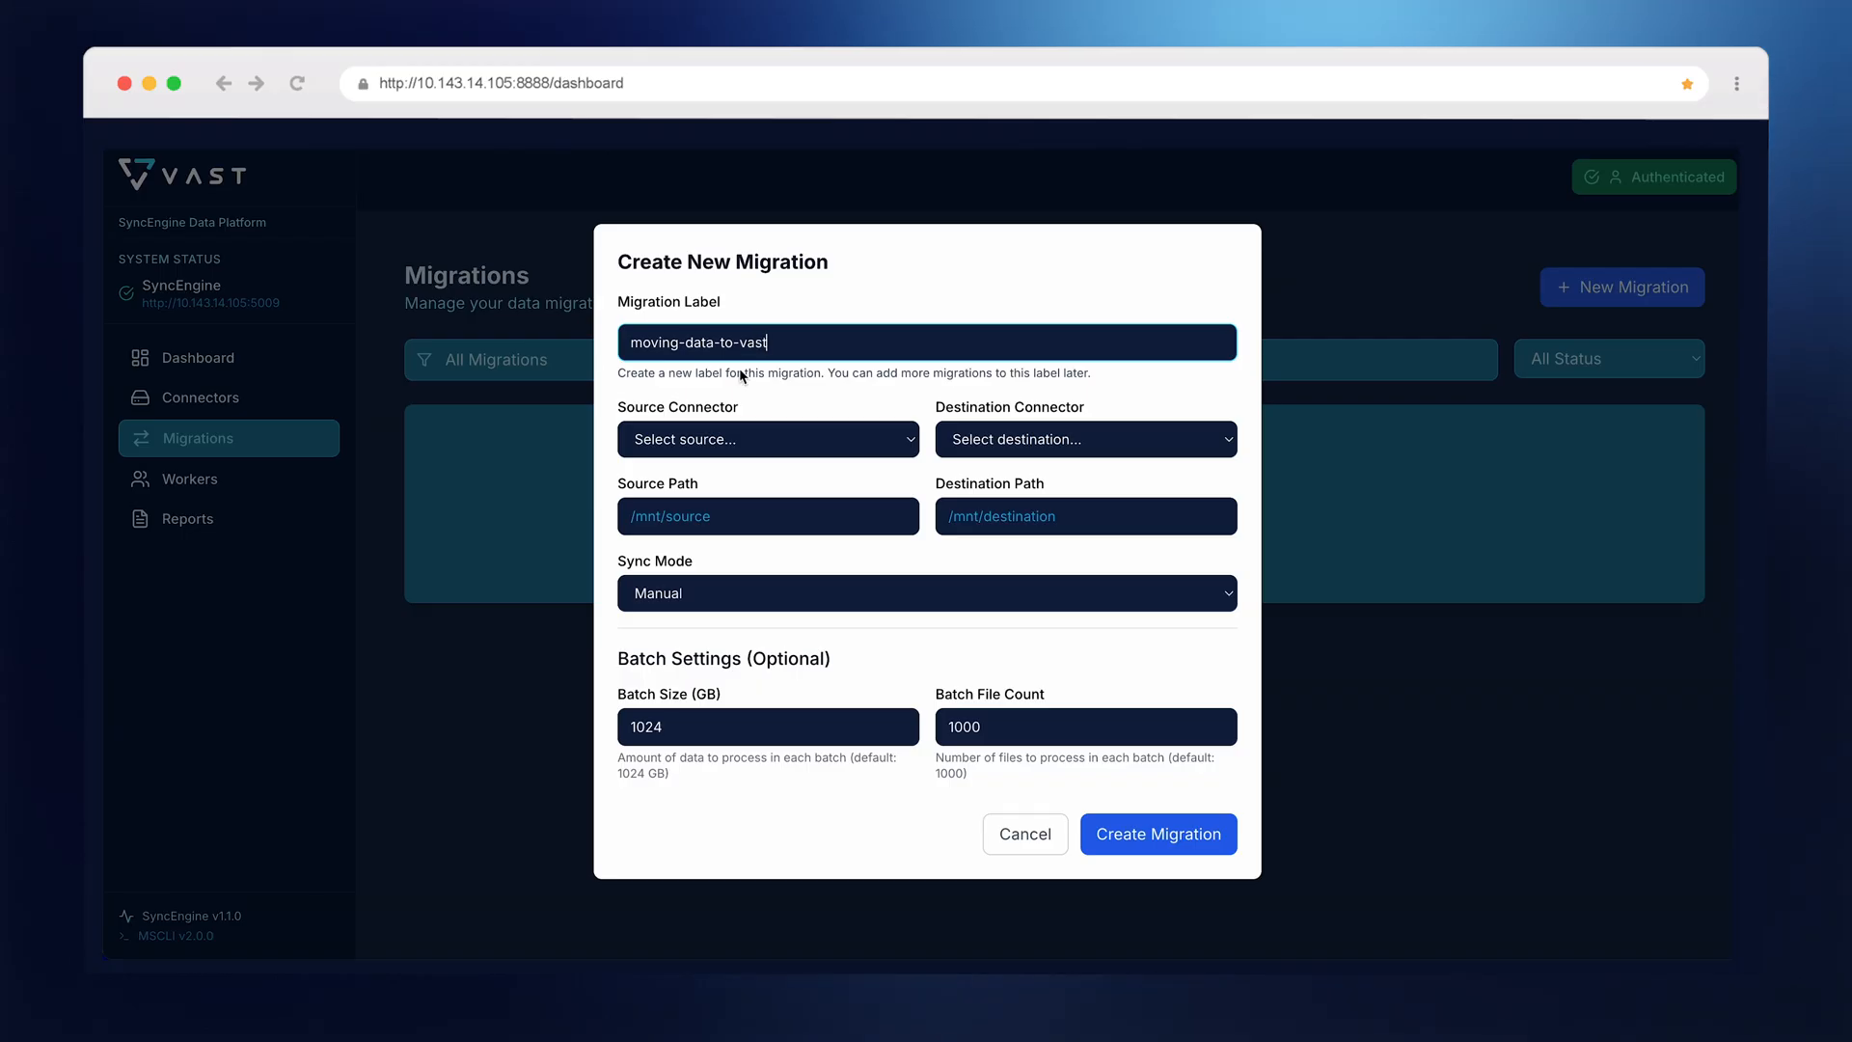
Create migration moving-data-to-vast from source-s3-data to new-big-vast and start it syncing
left_click(768, 439)
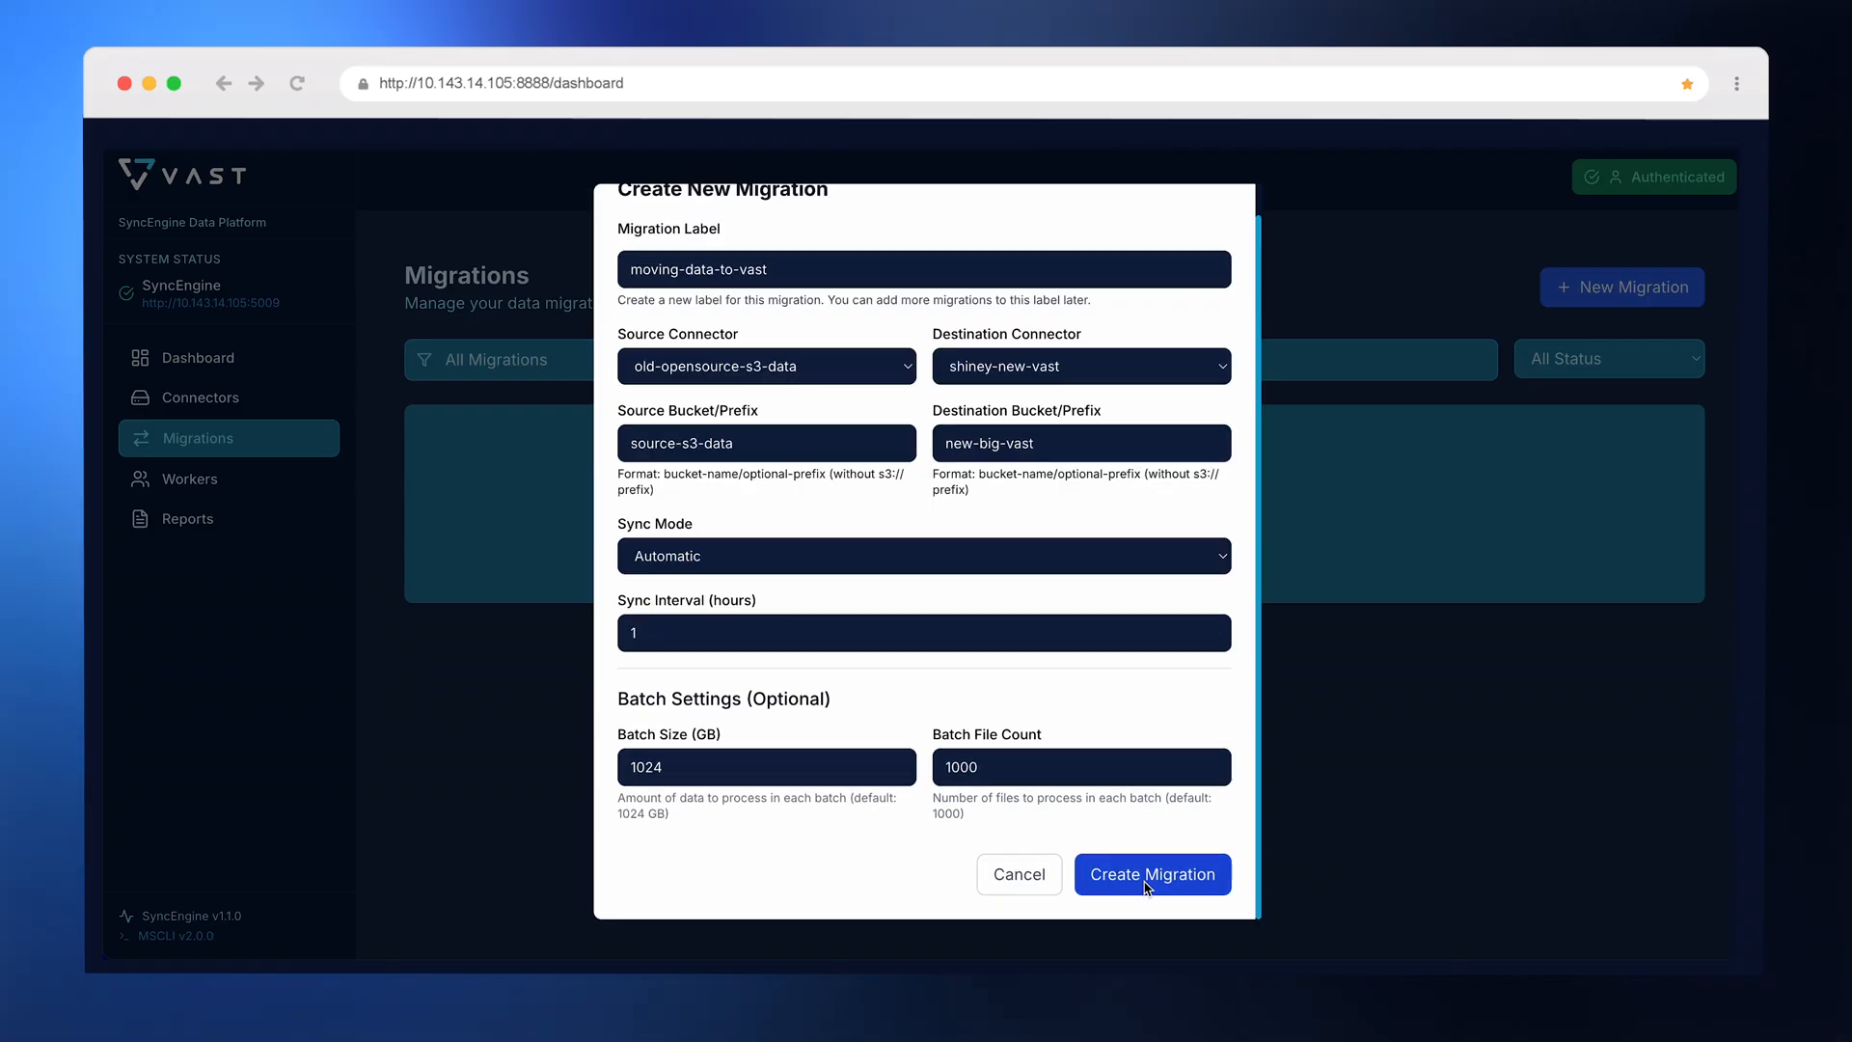
left_click(1152, 873)
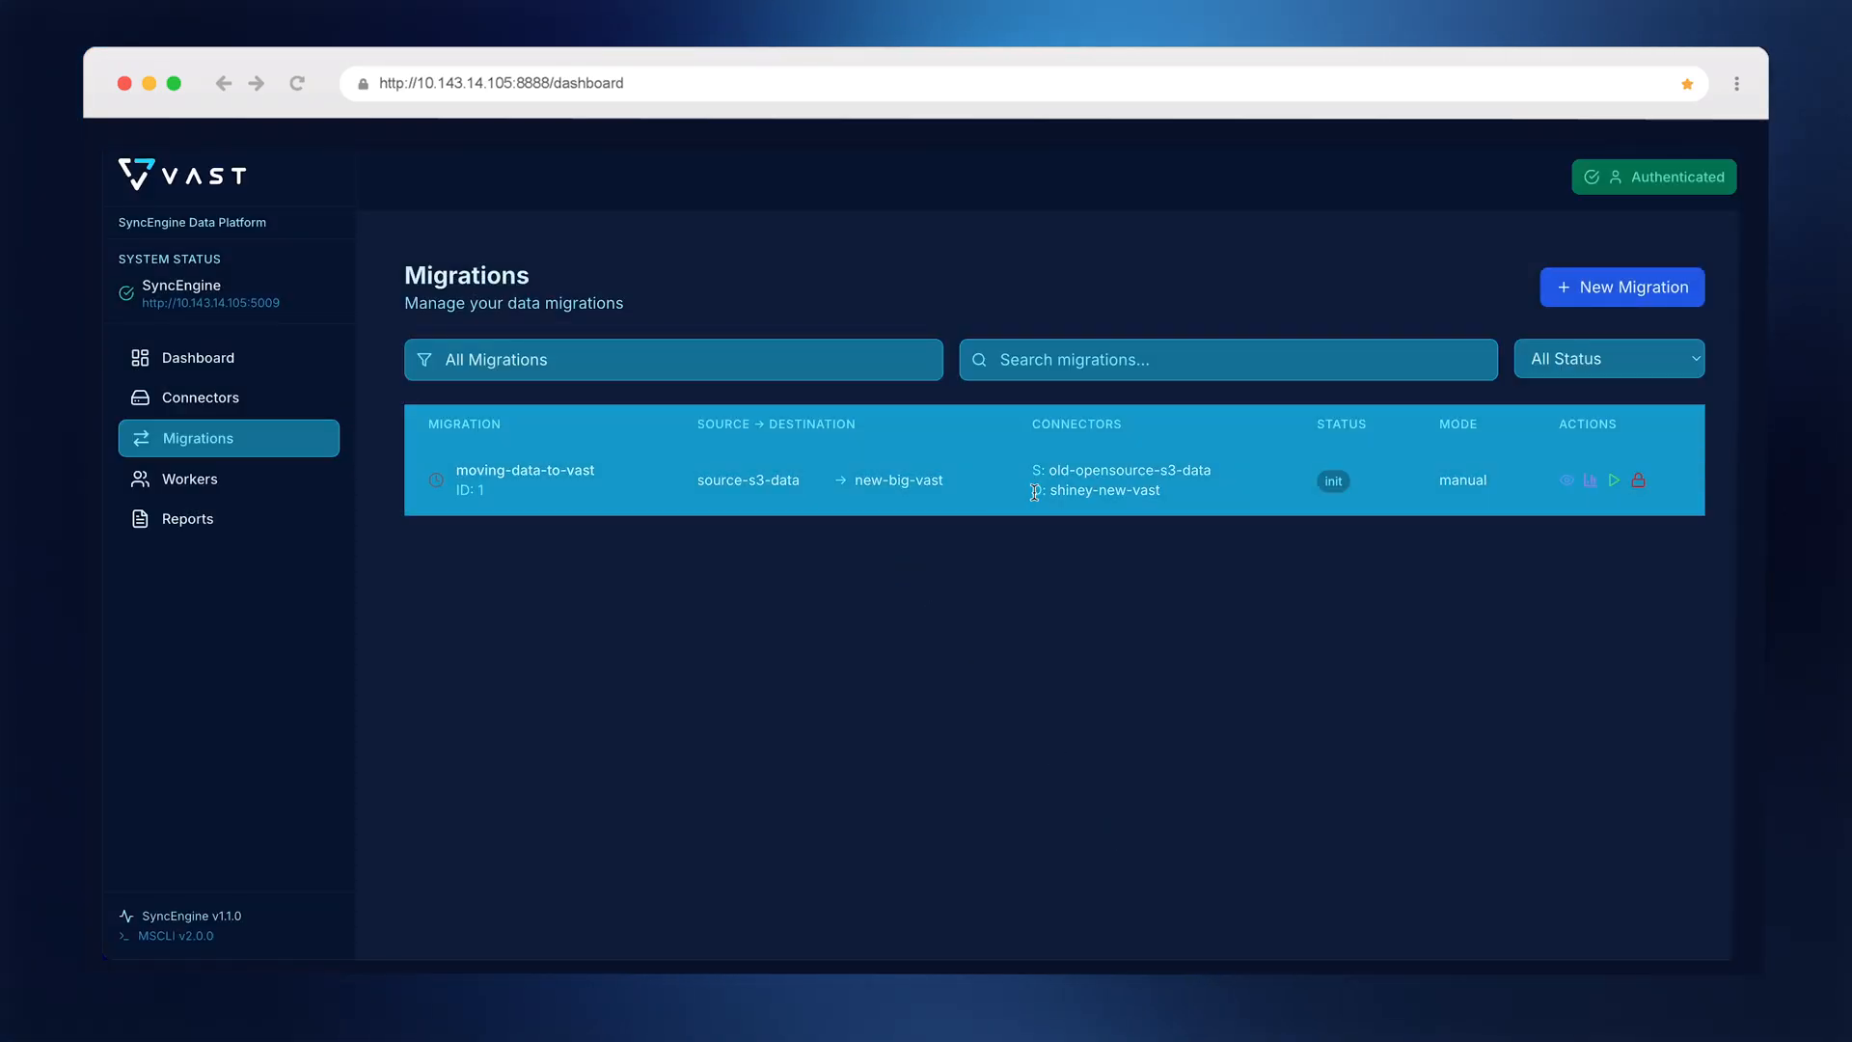
left_click(1613, 480)
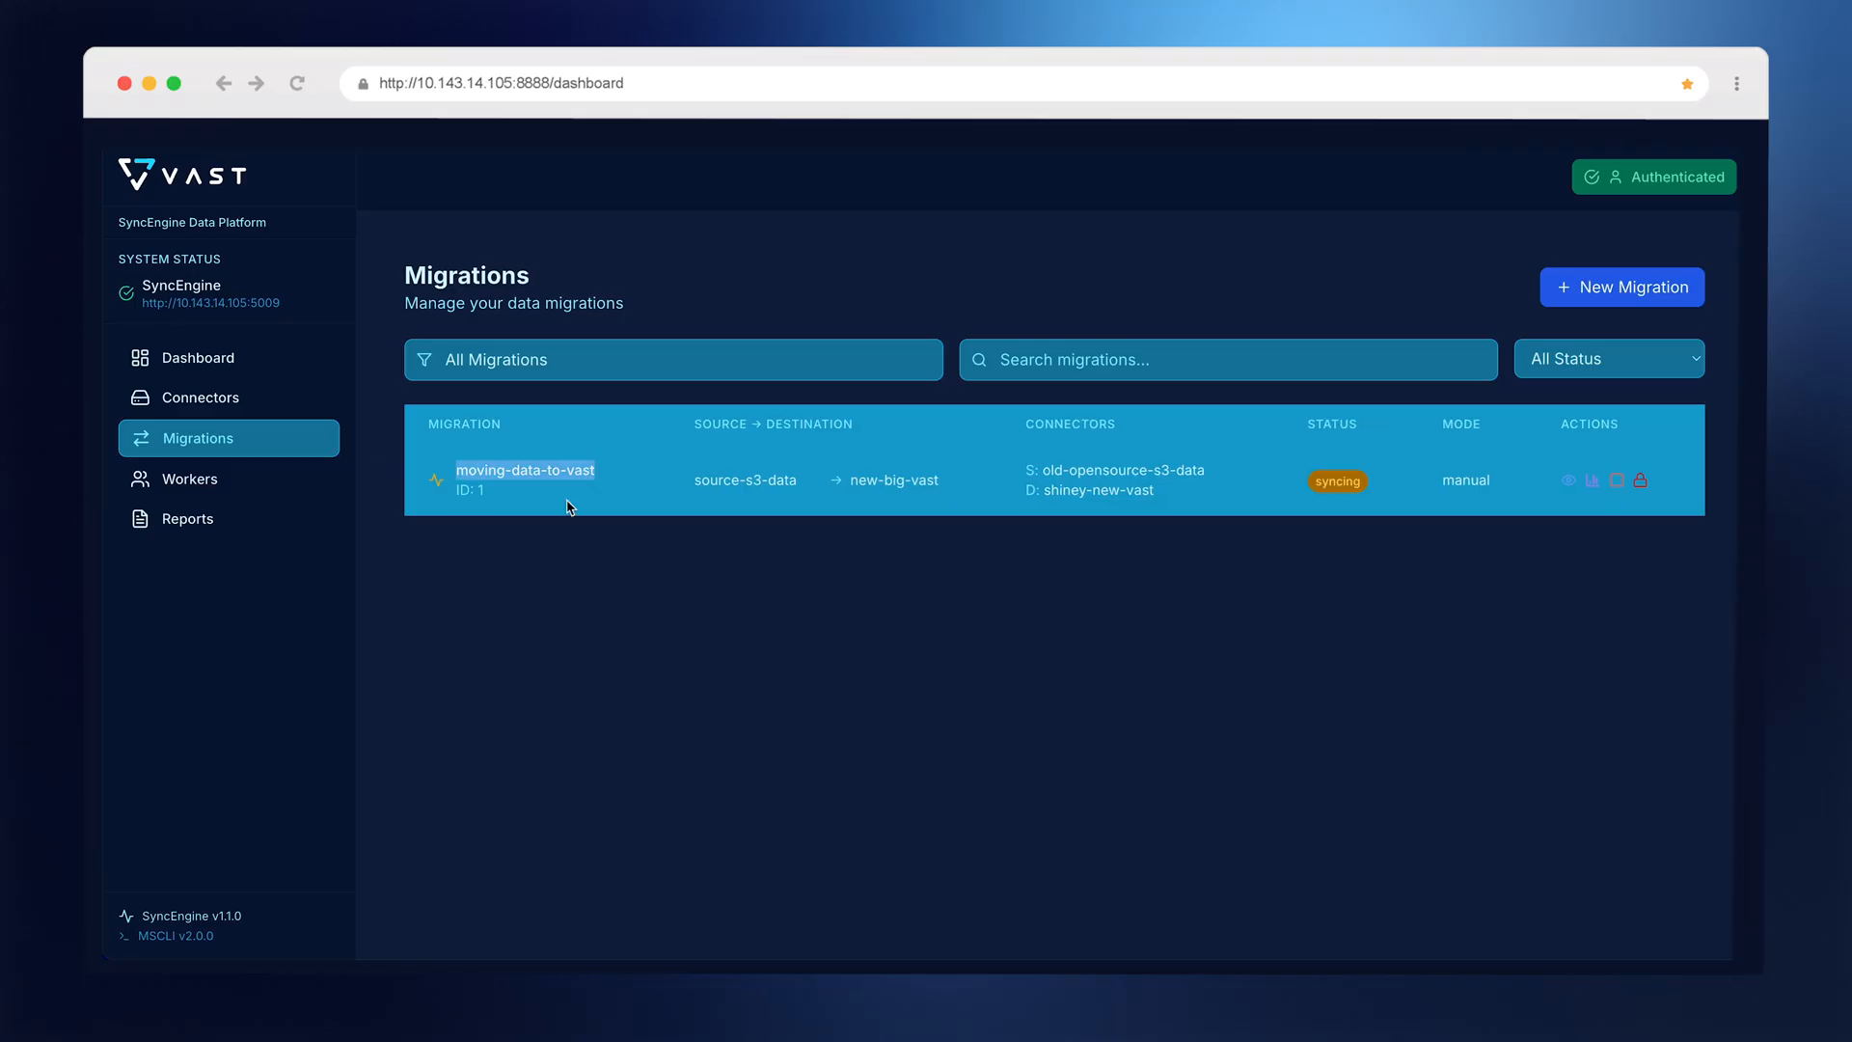
left_click(189, 479)
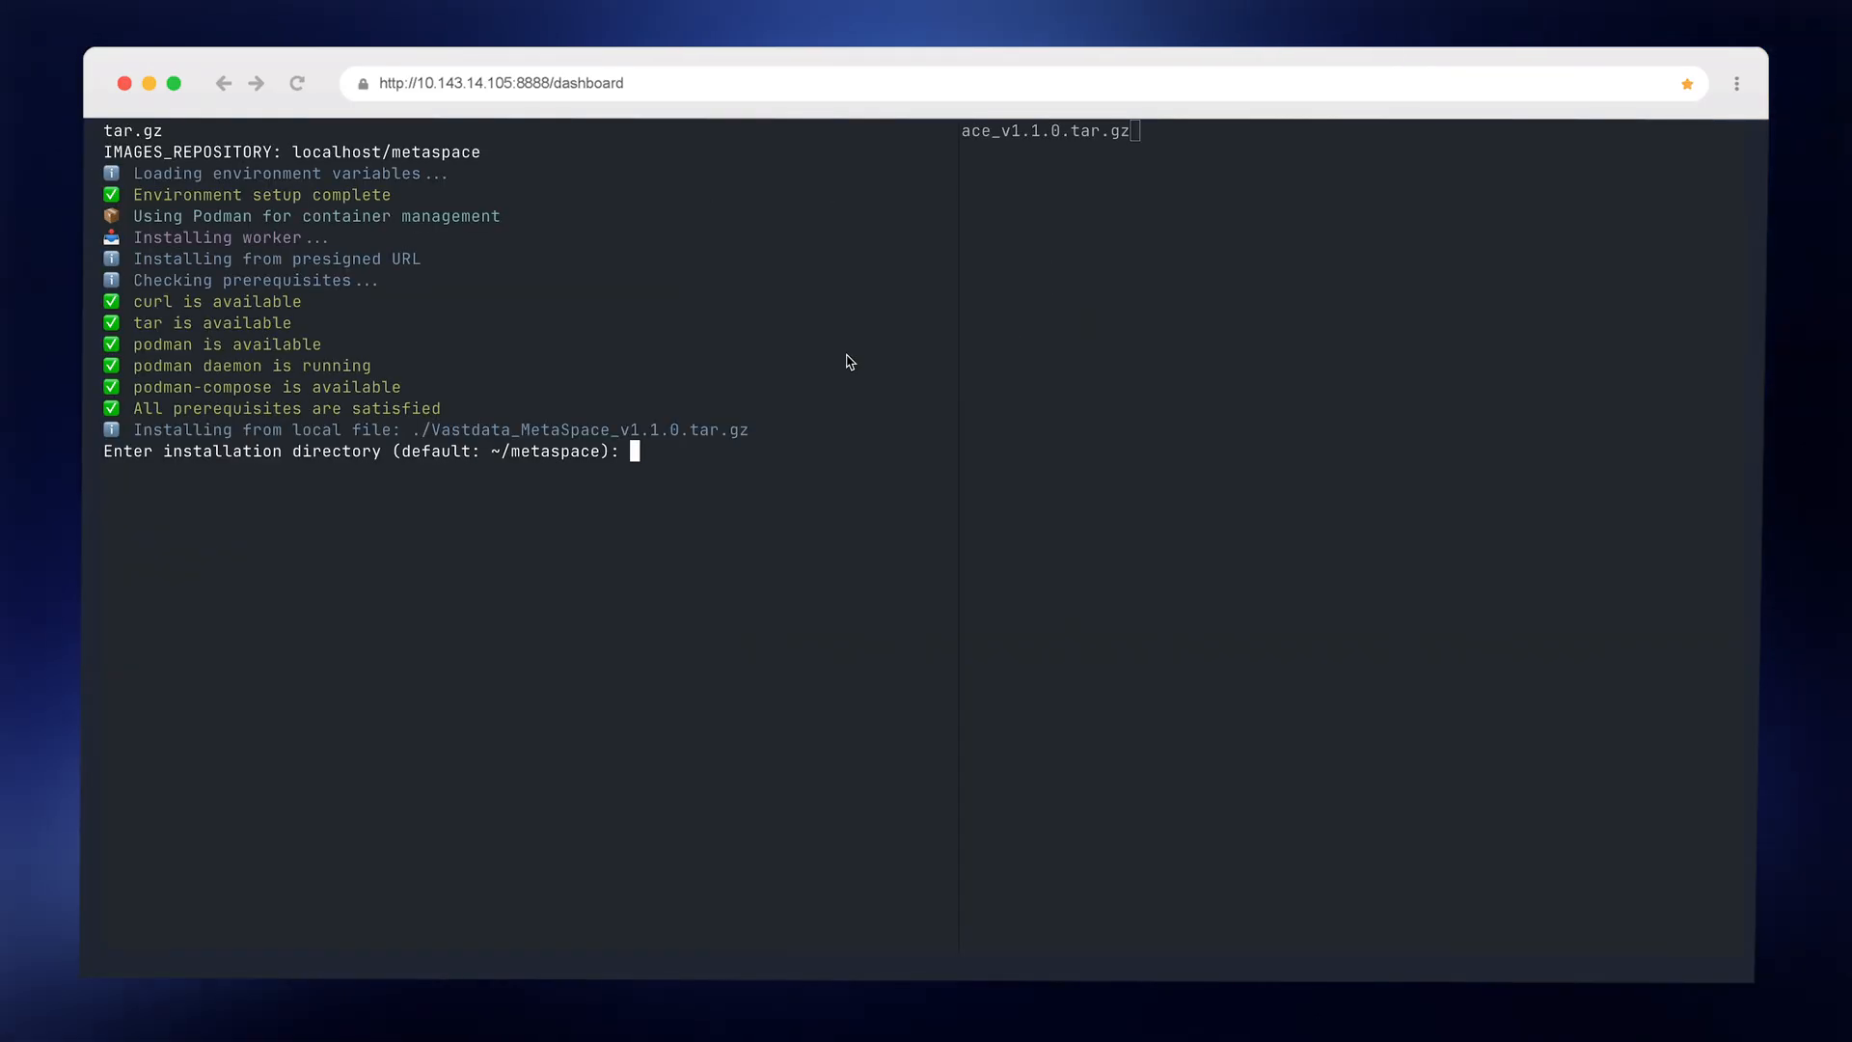
Install the worker in directory '.' and deploy worker moving-data-to-vast with 80 processes
type(".")
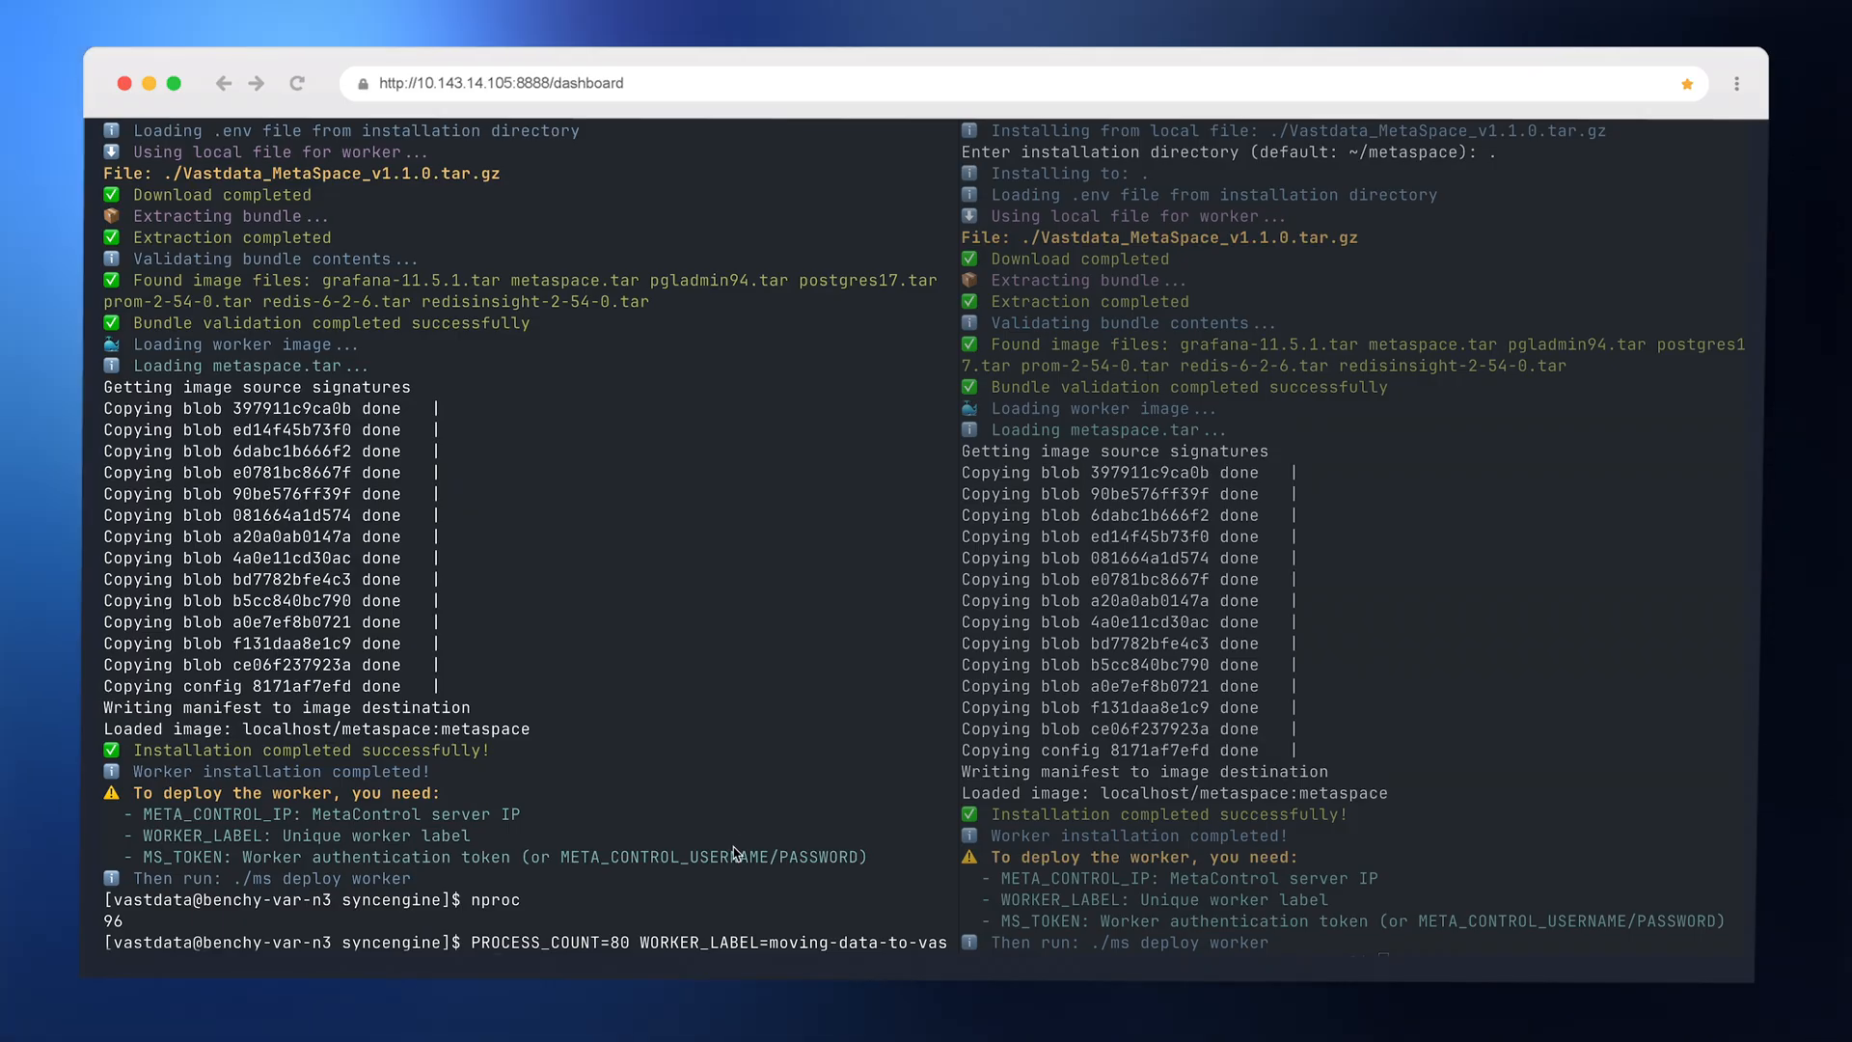
mouse_move(905, 942)
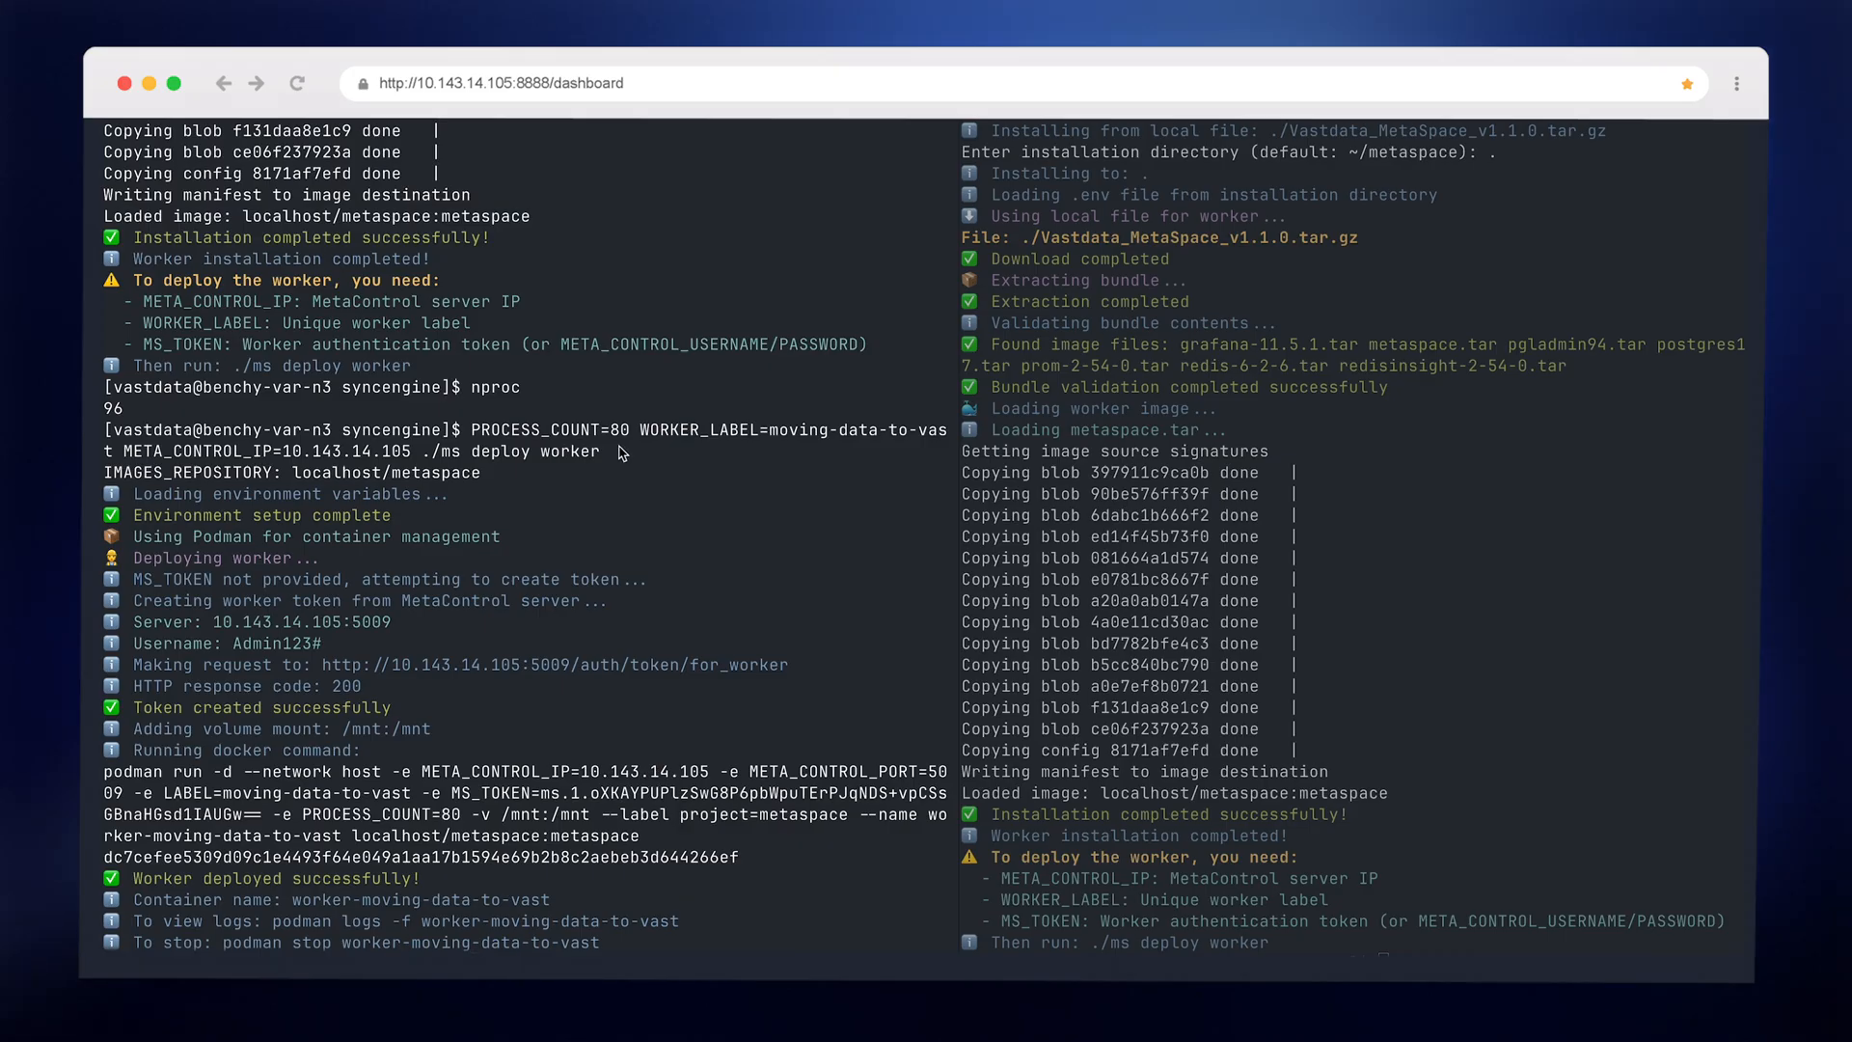
left_click_drag(469, 428, 602, 451)
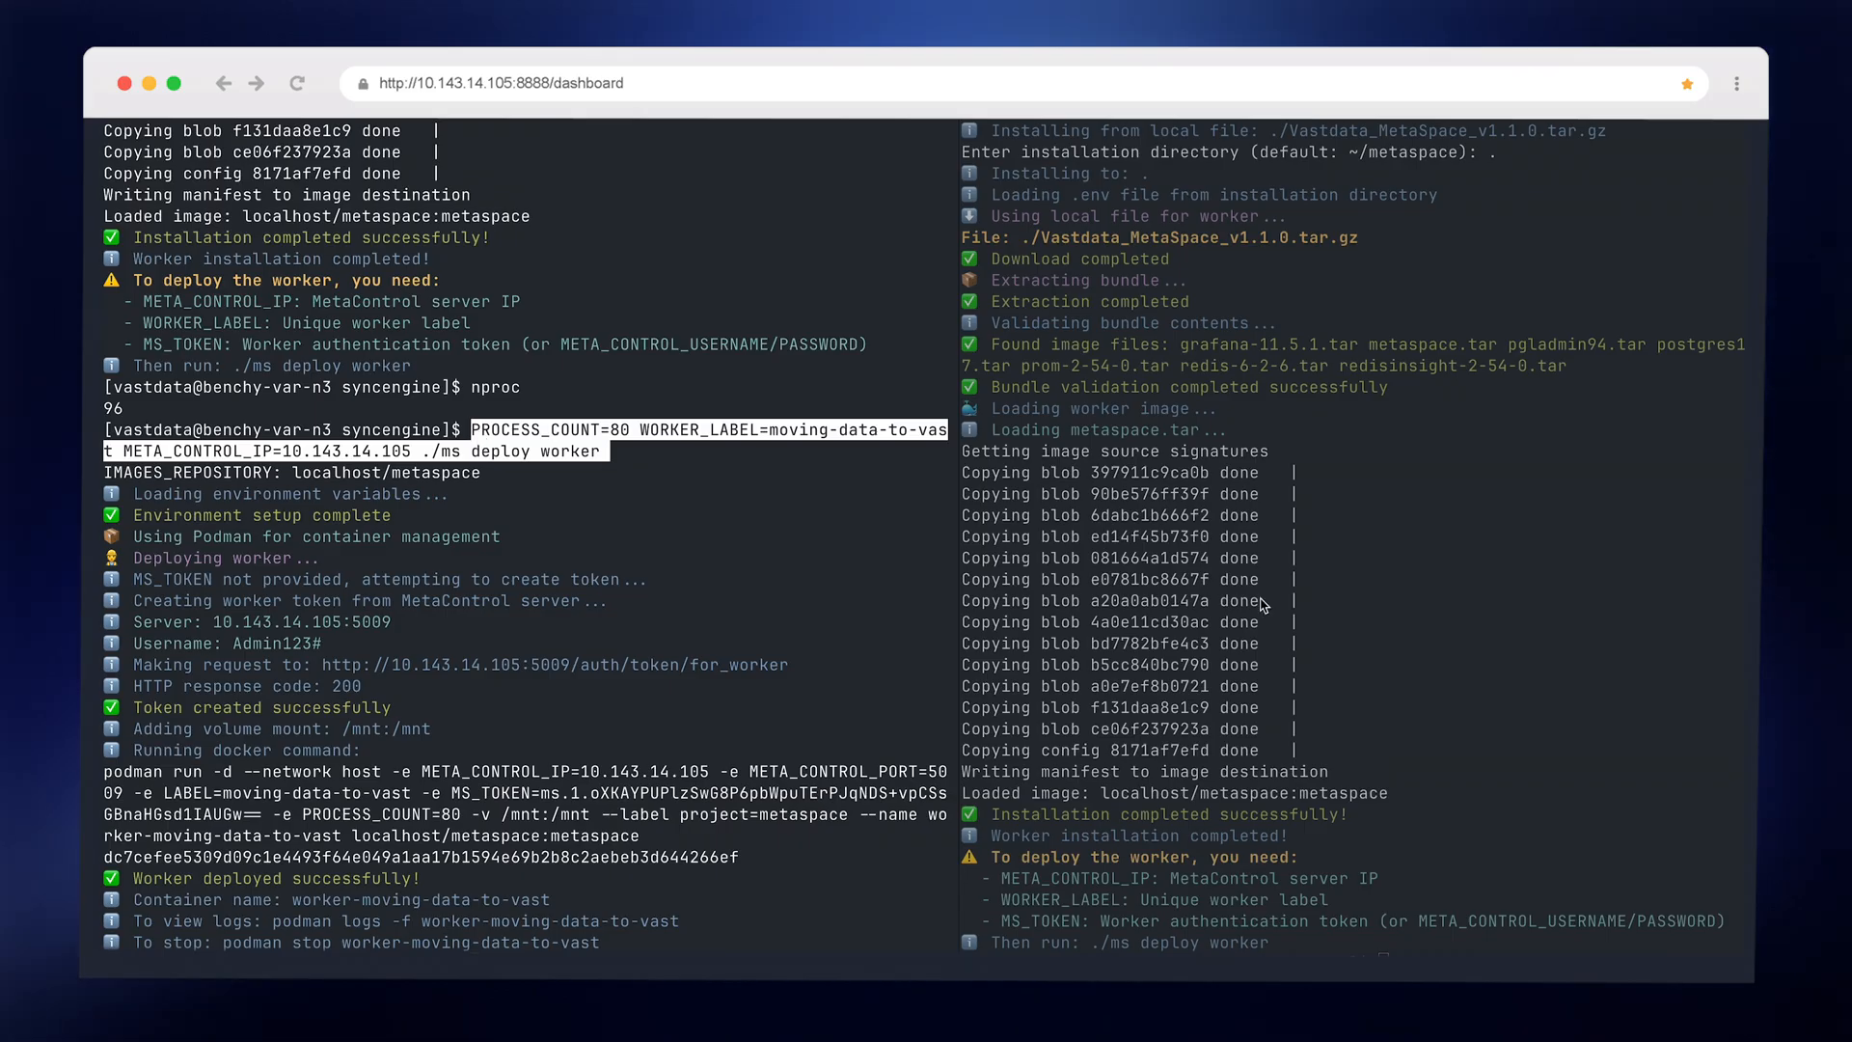
Scroll the report table to see duration, 80,229 files, 9.8 TB and throughput
scroll("down", 3)
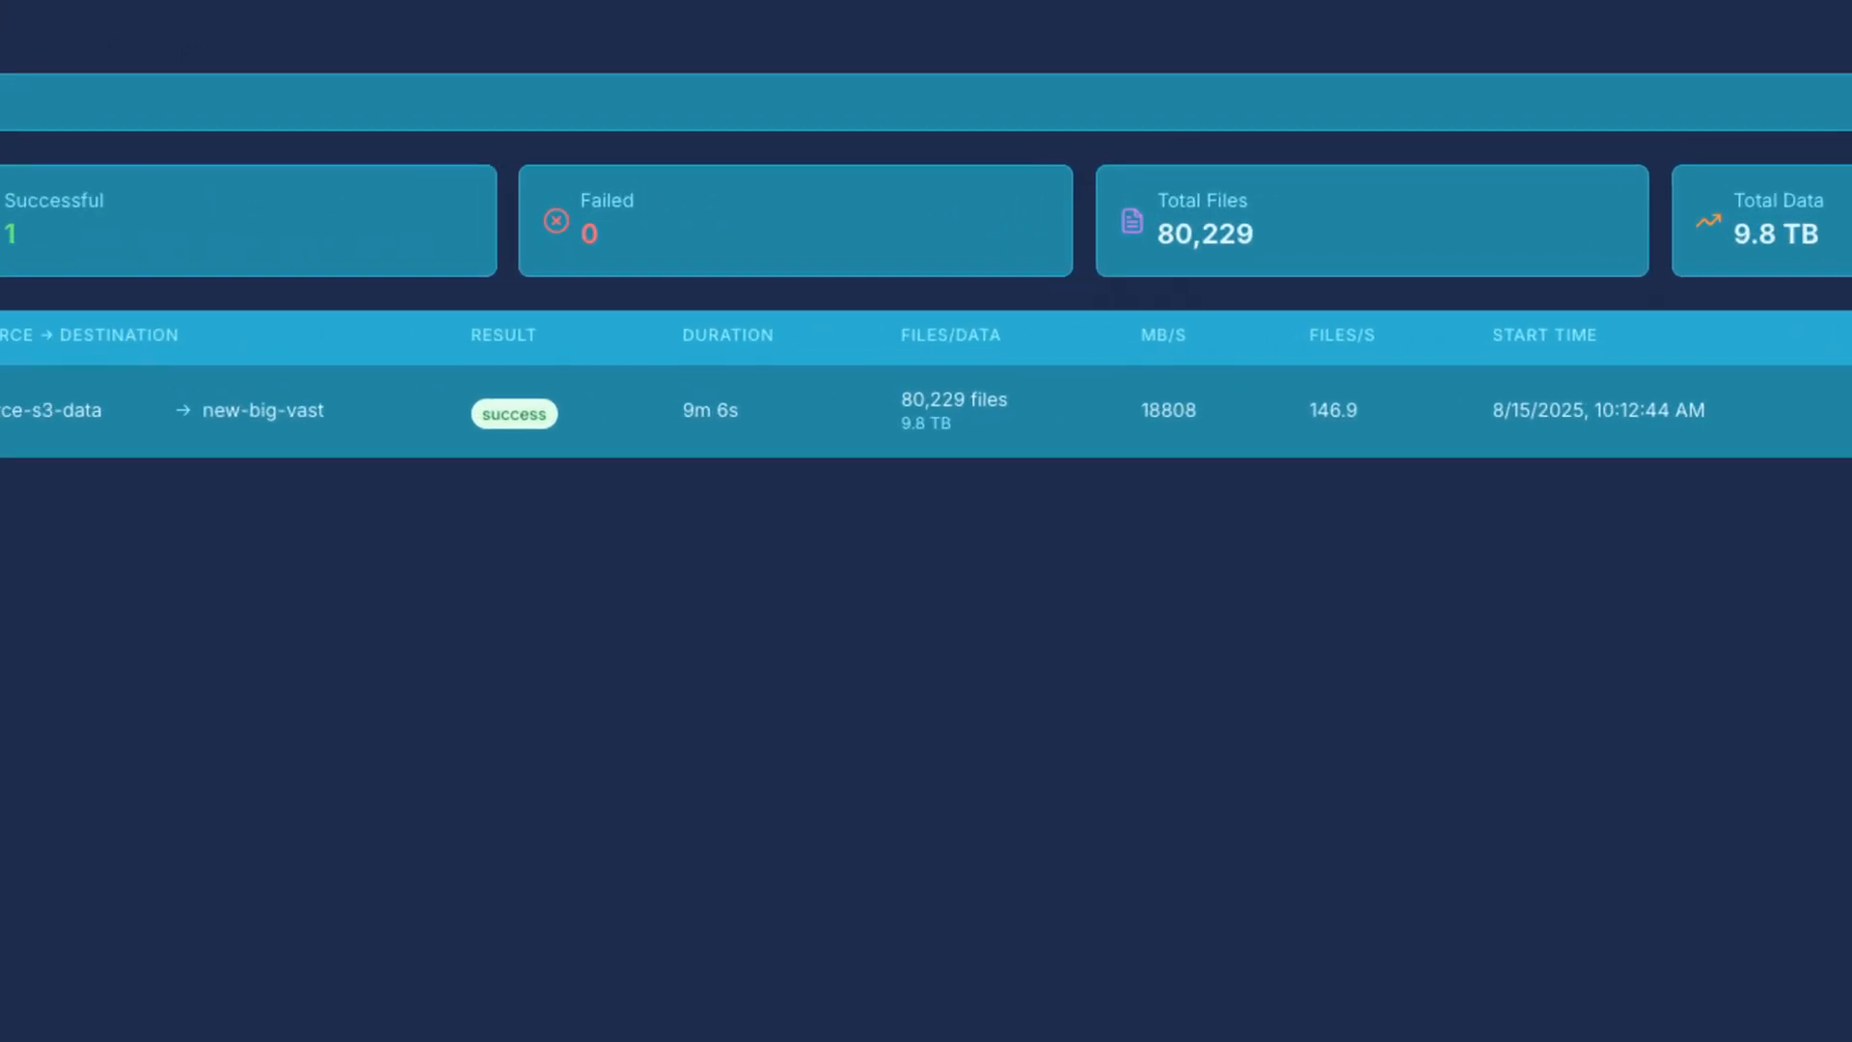
scroll("right", 3)
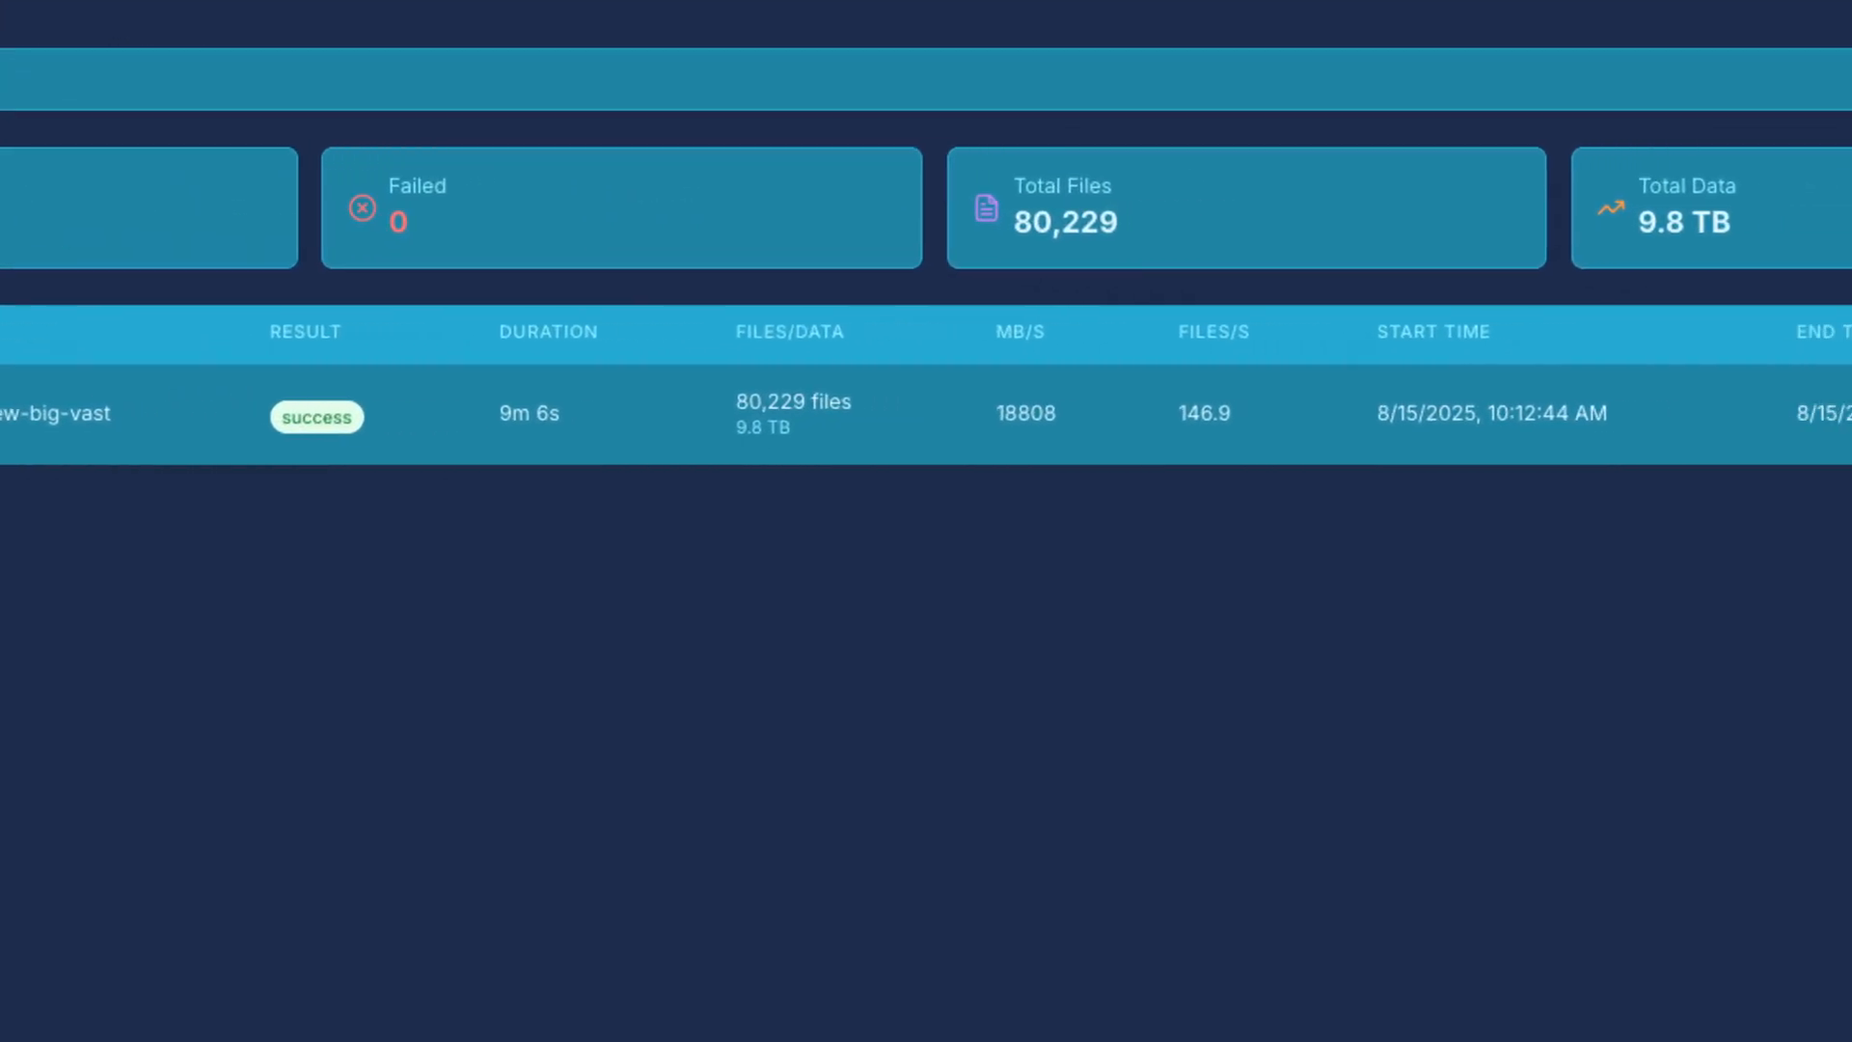